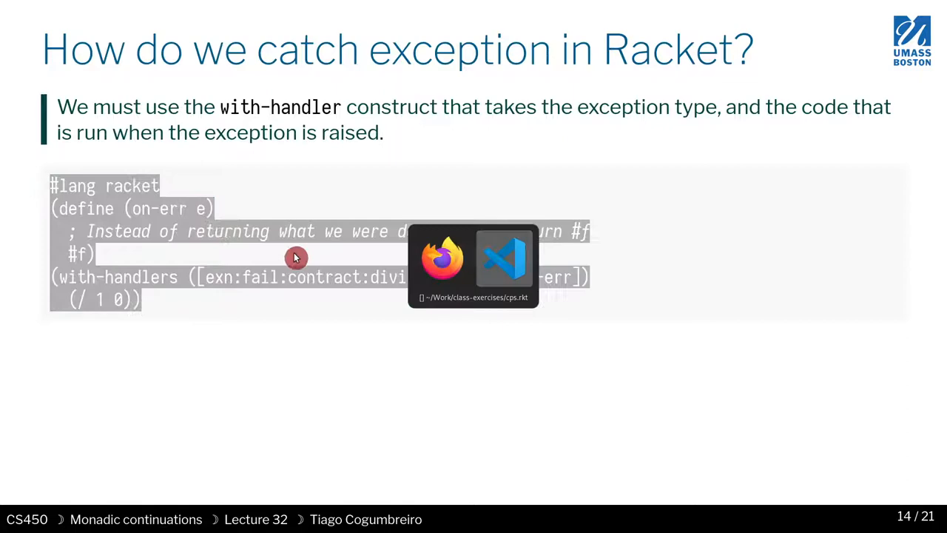
mouse_move(423, 284)
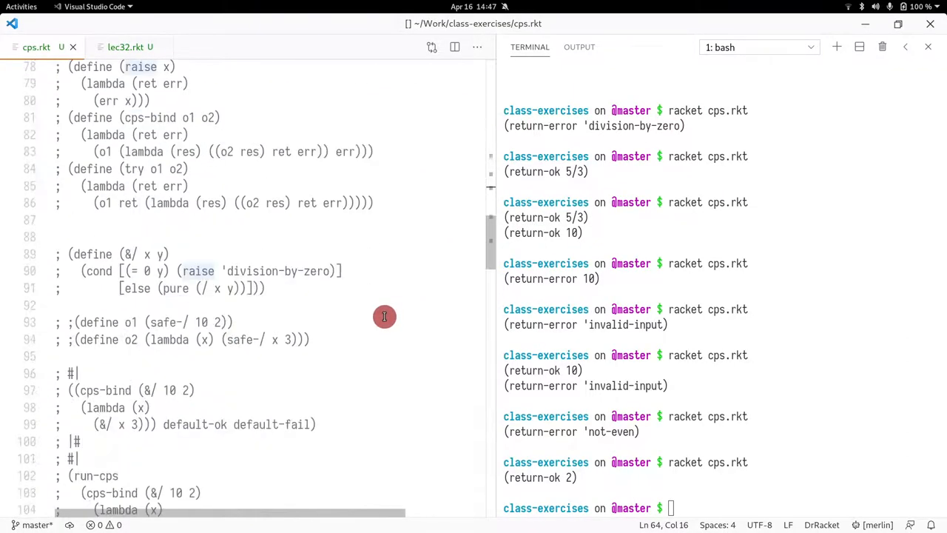
Step: Bring the with-handlers example near line 71 into view and highlight its divide-by-zero handler clause
scroll(up, 3)
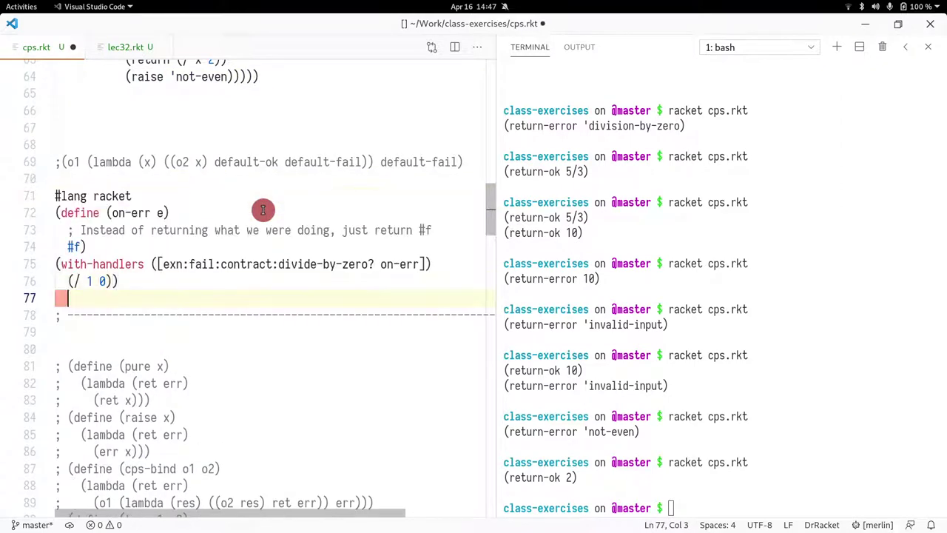
double_click(101, 263)
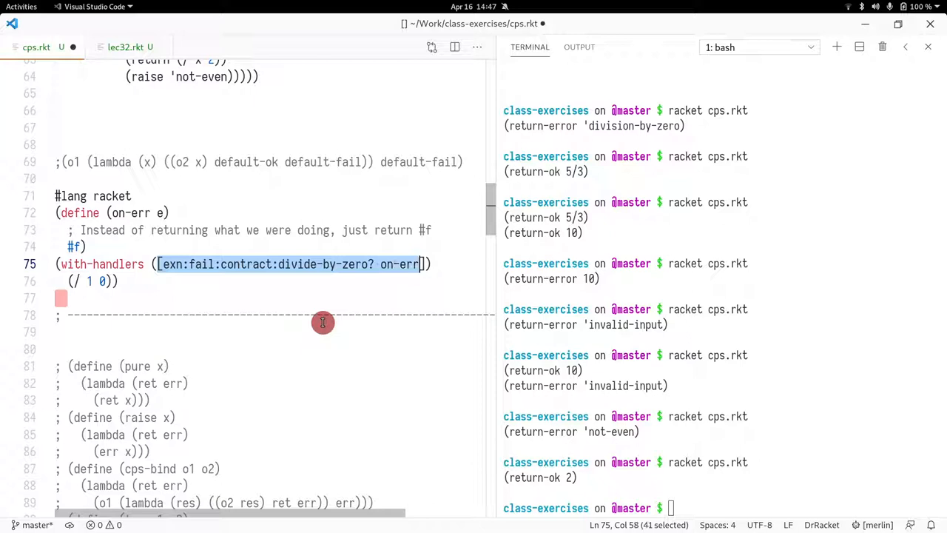
mouse_move(264, 274)
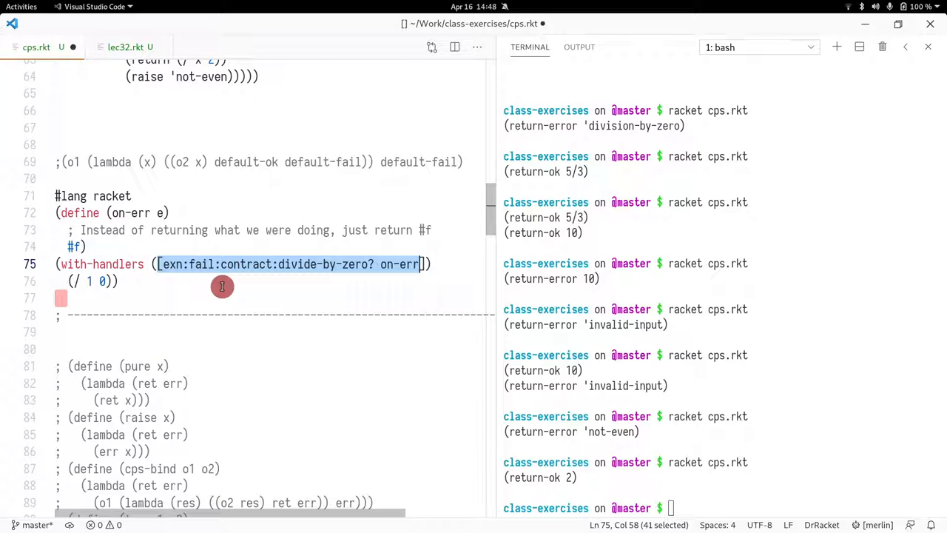
mouse_move(175, 275)
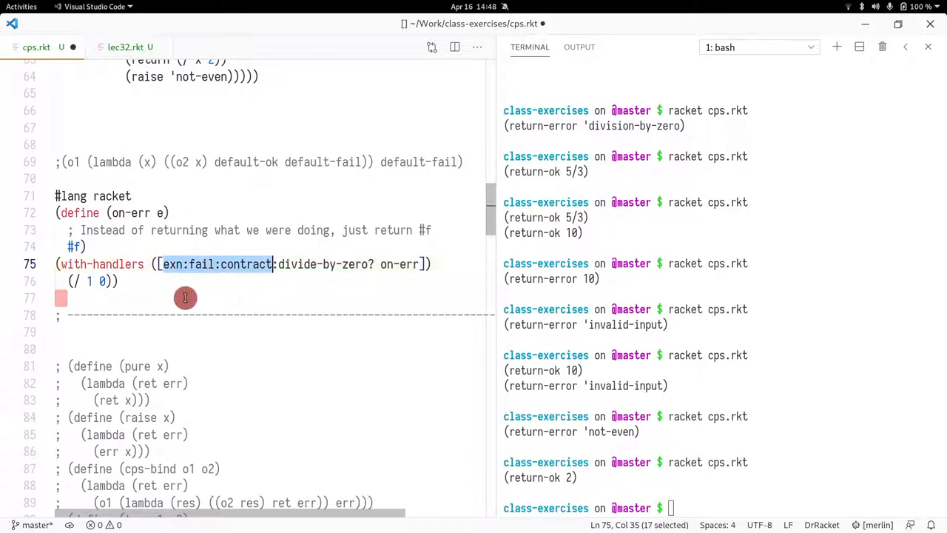
Step: Replace the exn:fail:contract:divide-by-zero? predicate with the catch-all (lambda (x) #t)
click(380, 263)
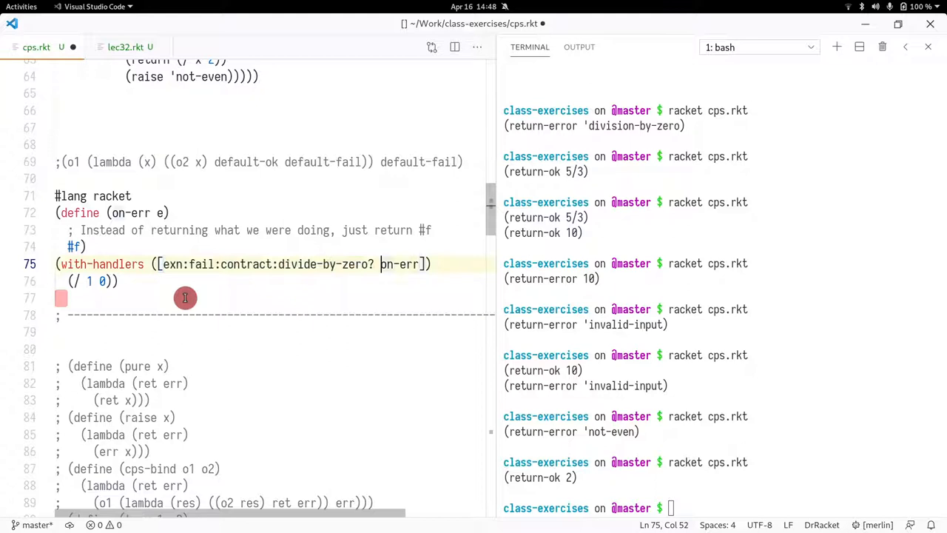
double_click(400, 264)
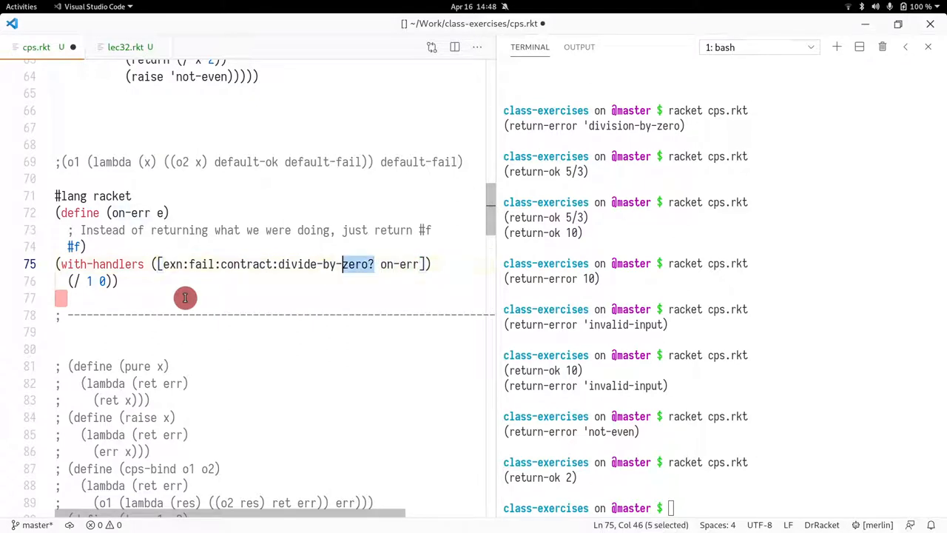
text((,a on-err])
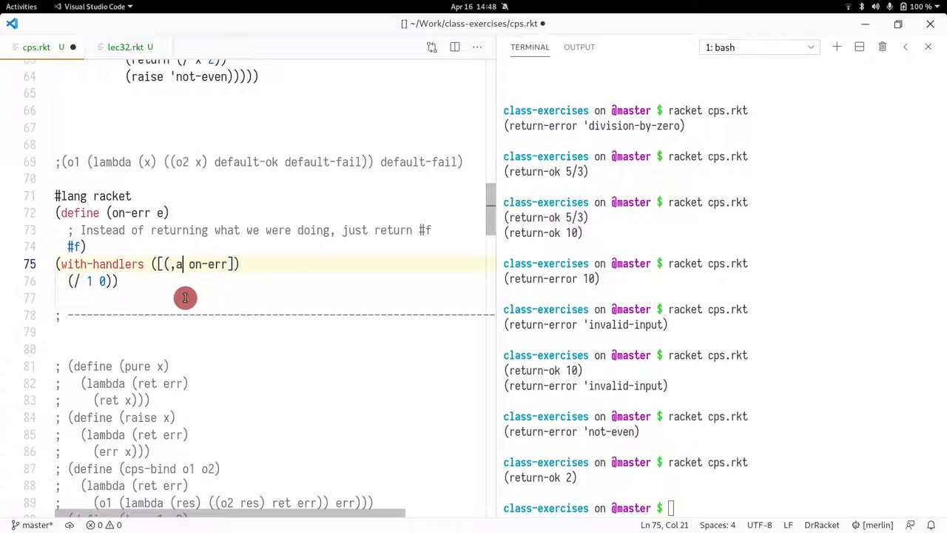
text(lambda ()
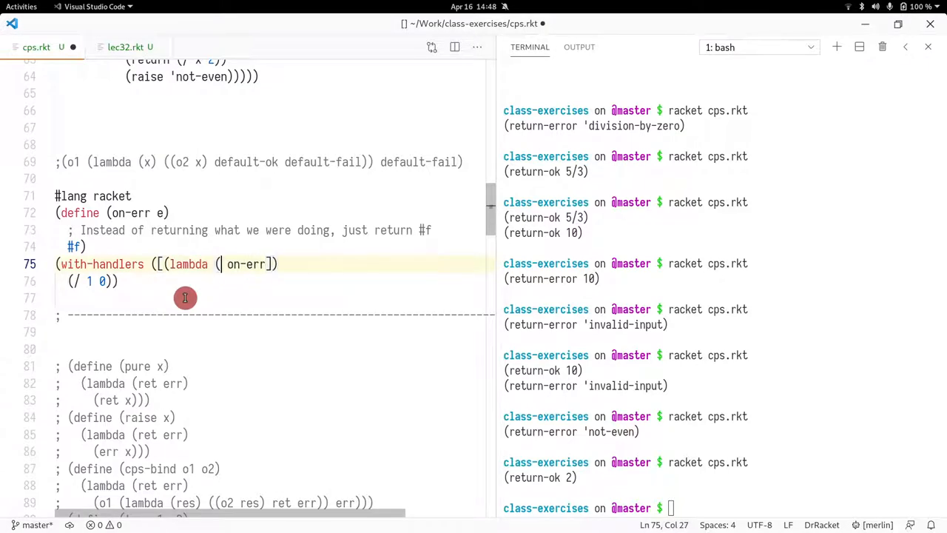
text(x) x)
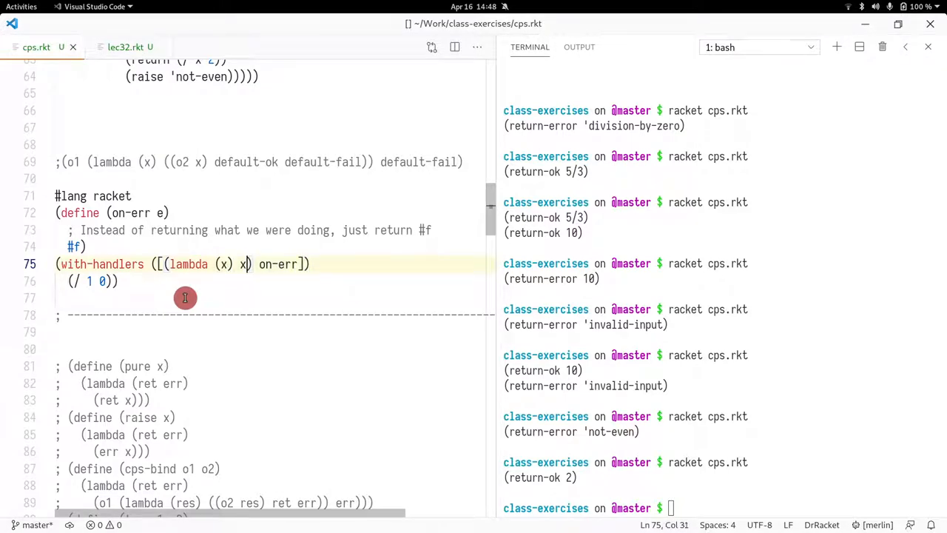
text(#t)
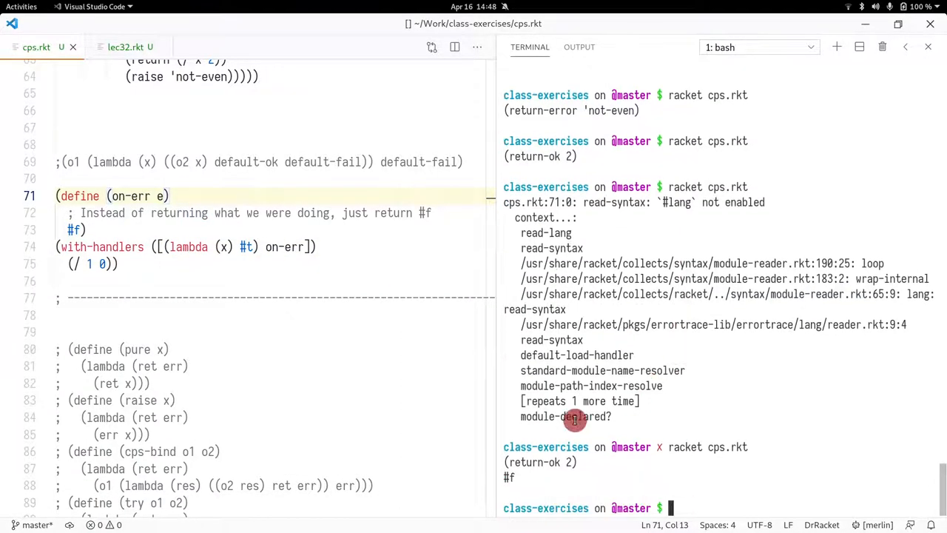
Step: Replace on-err's #f return value with (displayln "an error was caught")
click(85, 229)
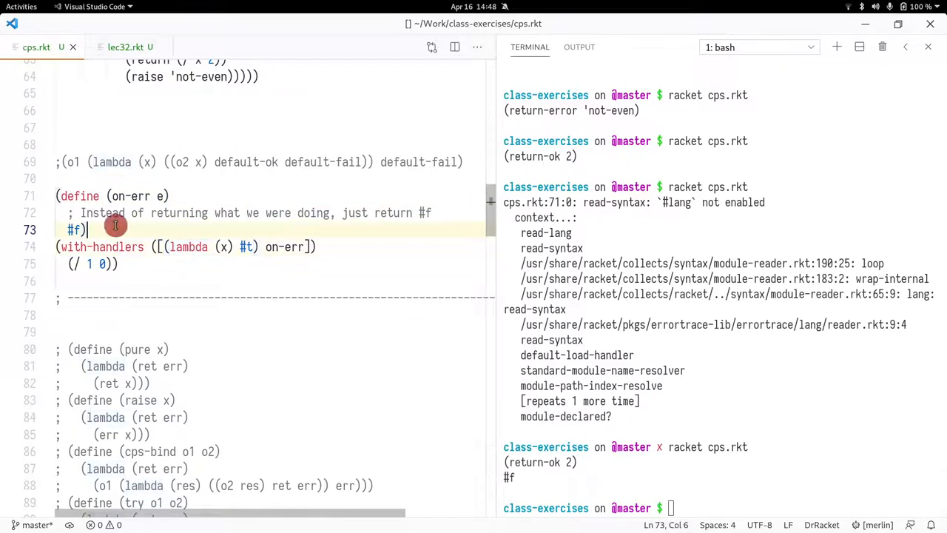
double_click(74, 229)
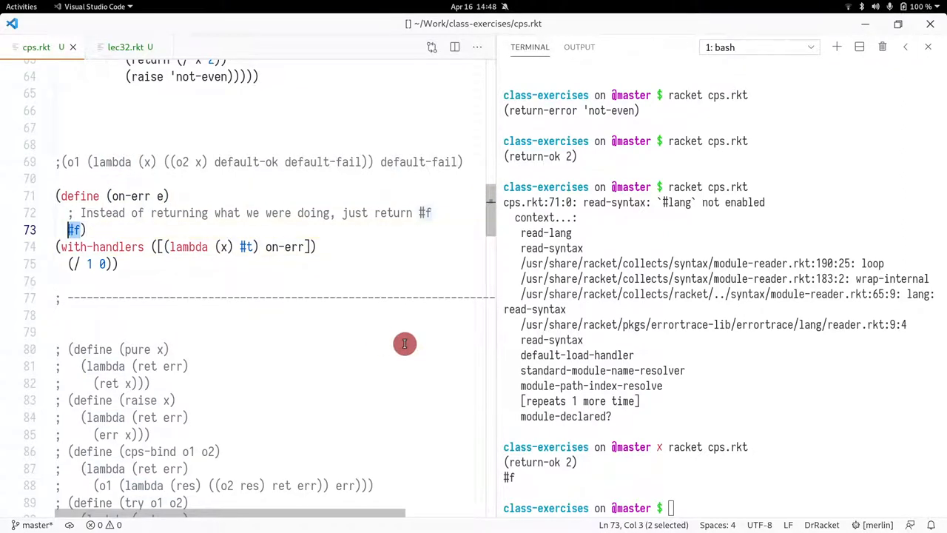
text((displa)
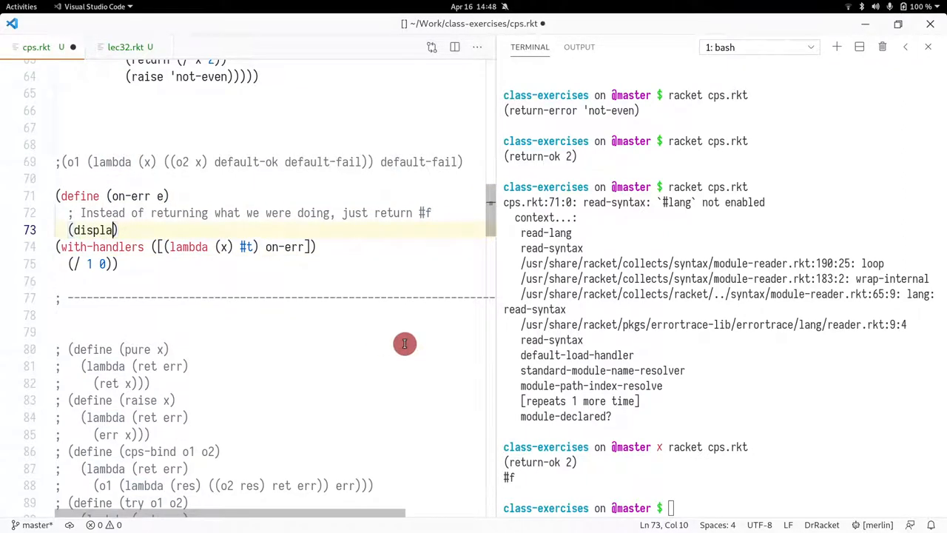
text("an error e)
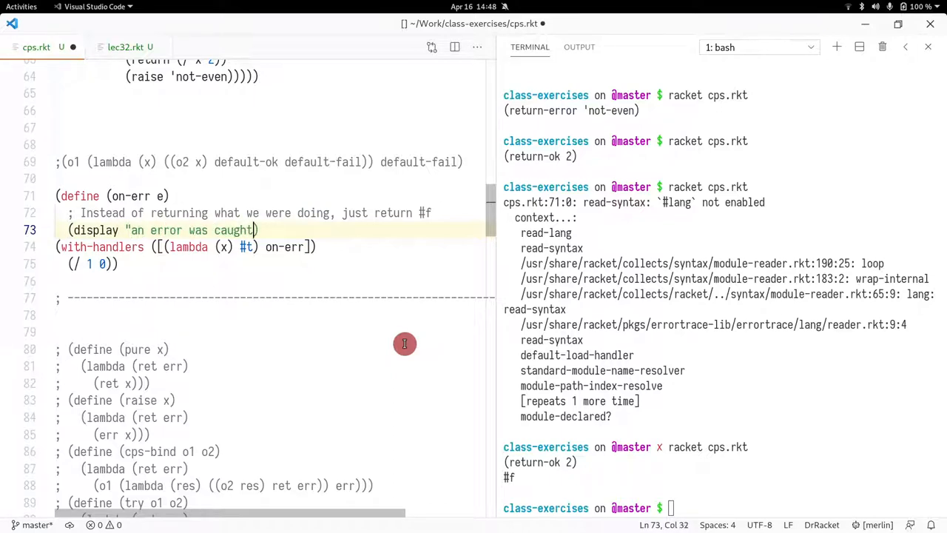
text("))
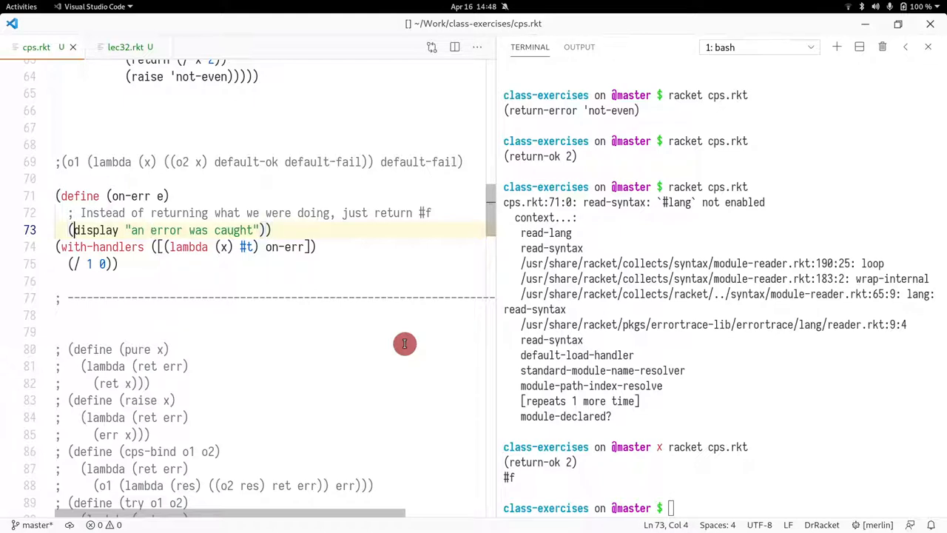
text(ln)
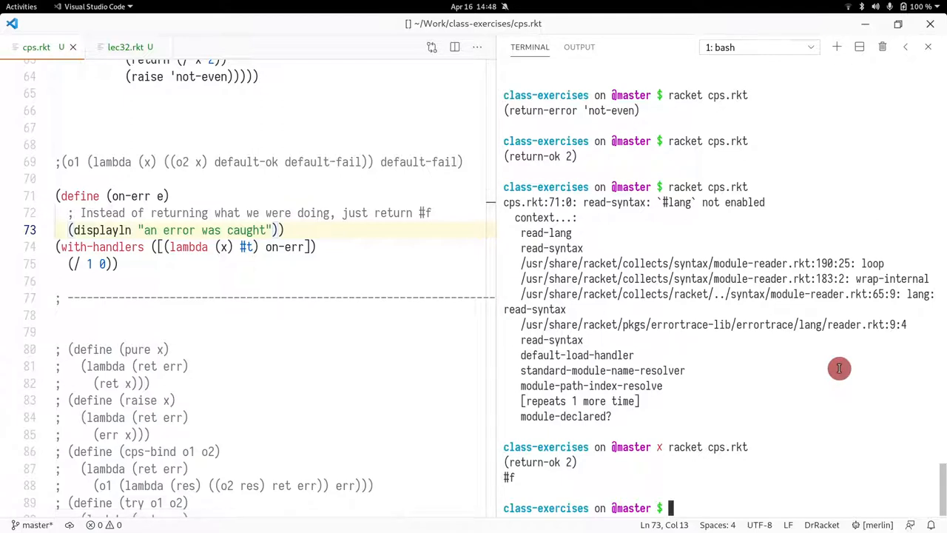
scroll(down, 3)
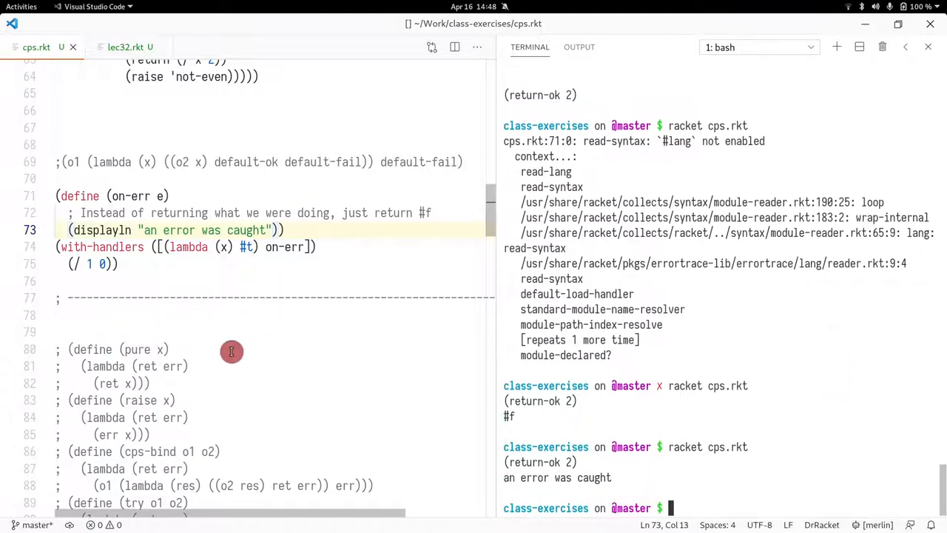
Step: Change the handler predicate to (lambda (x) #f) so the division by zero goes uncaught
click(253, 246)
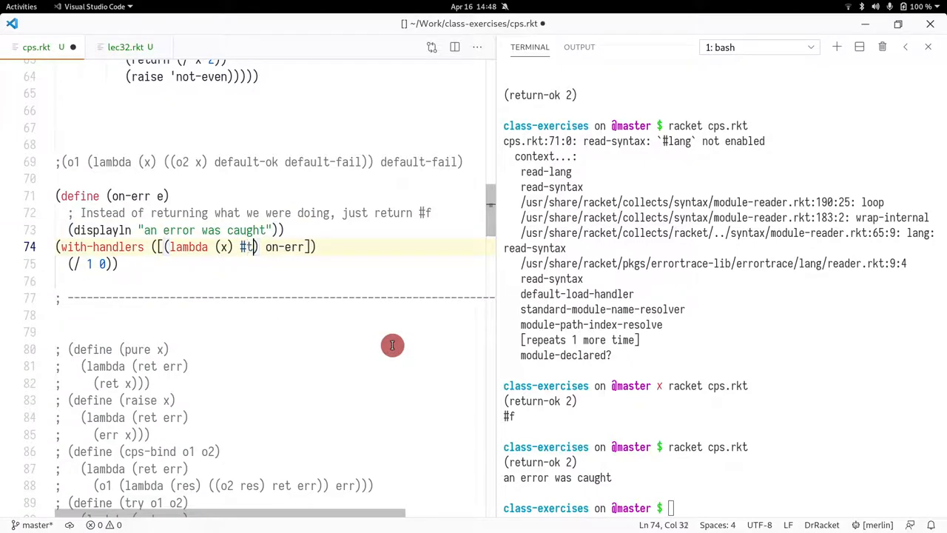
key(Backspace)
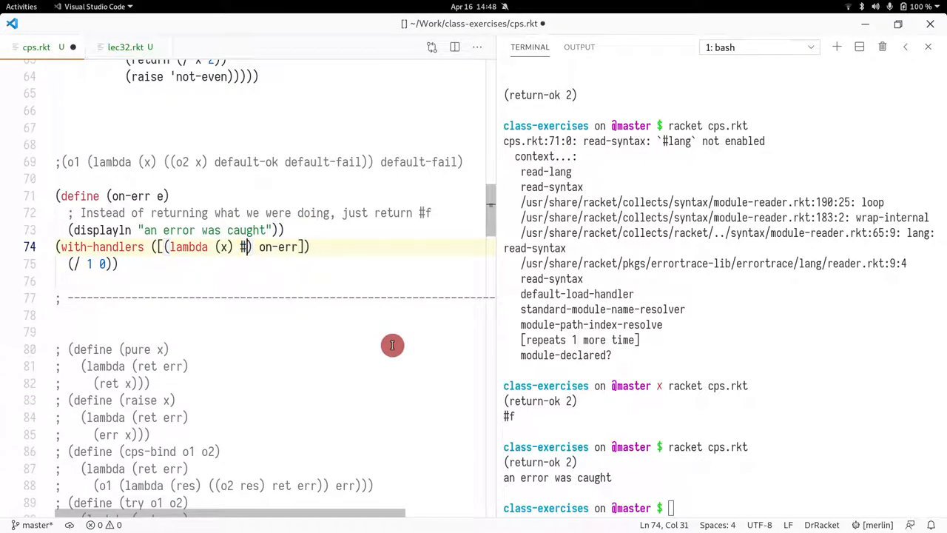
text(f)
click(720, 508)
text(racket cps.rkt)
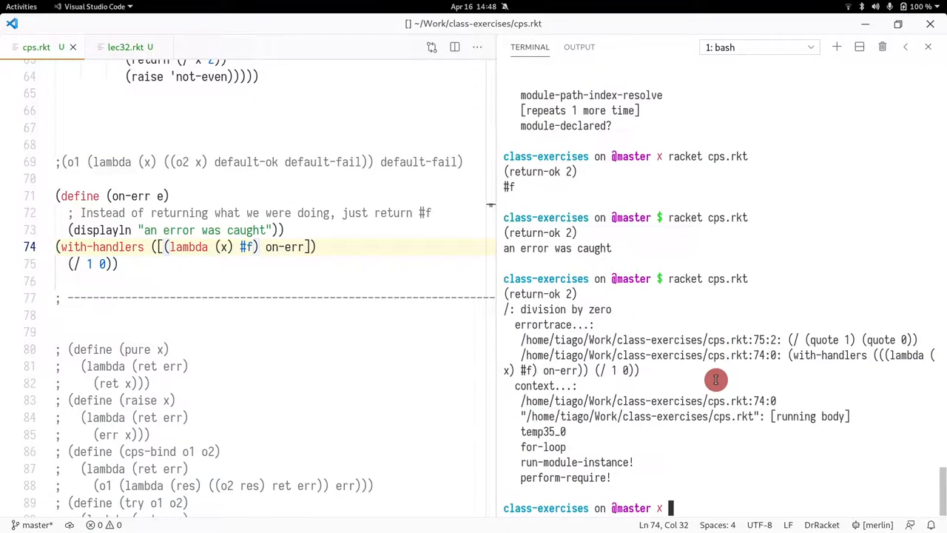
mouse_move(244, 252)
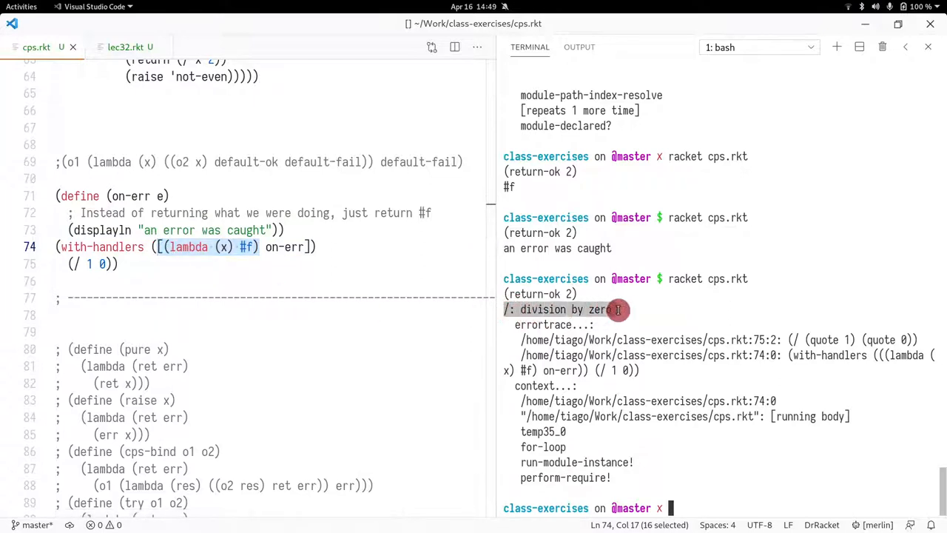
mouse_move(372, 357)
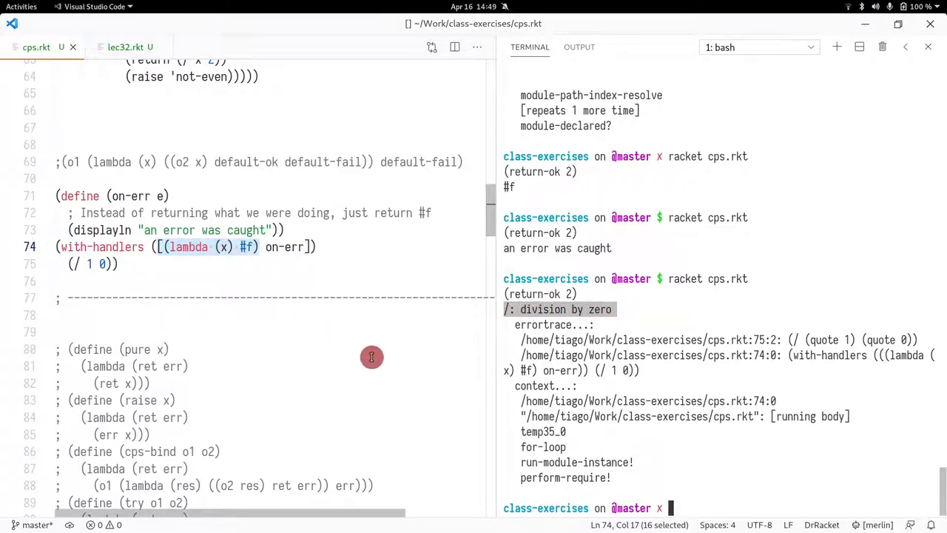
mouse_move(385, 269)
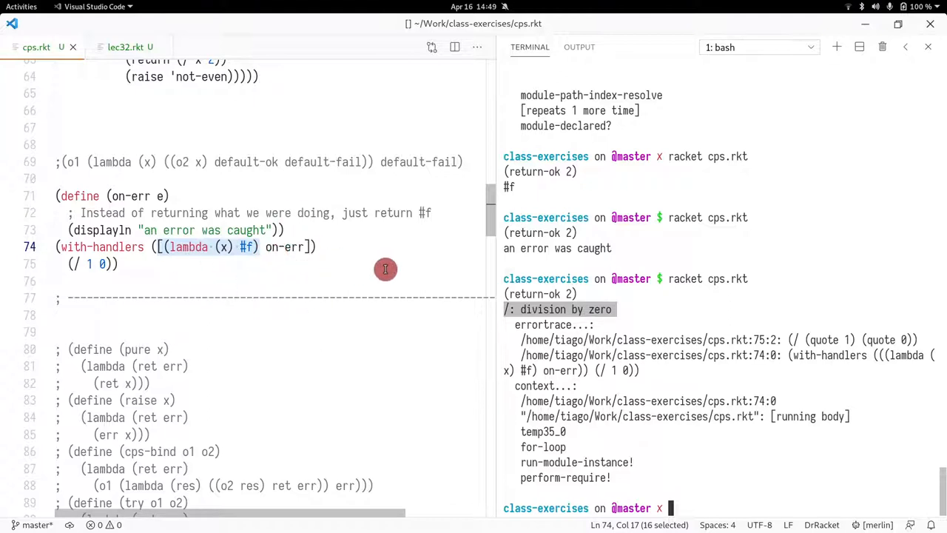
mouse_move(651, 314)
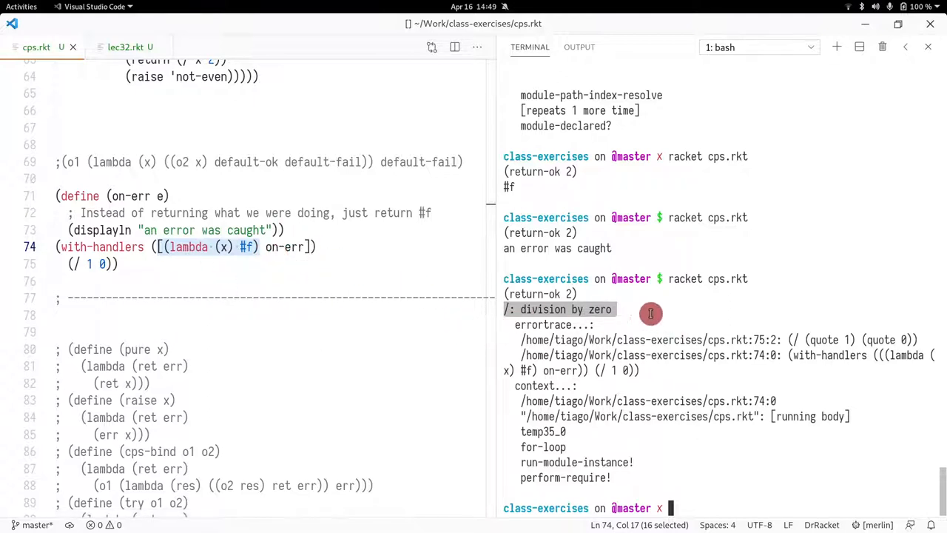
Step: Restore the predicate to (lambda (x) #t) and point out the (/ 1 0) expression it guards
click(464, 296)
text(t)
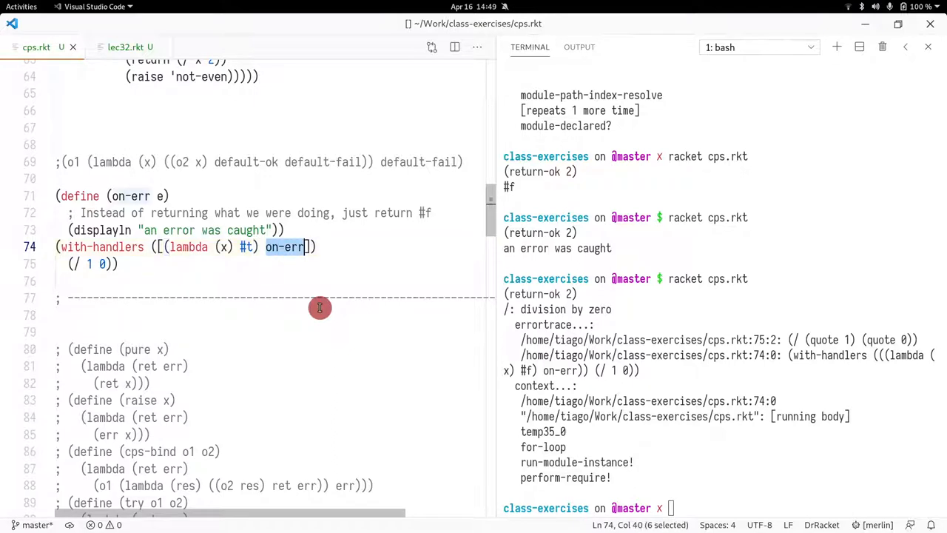
click(83, 196)
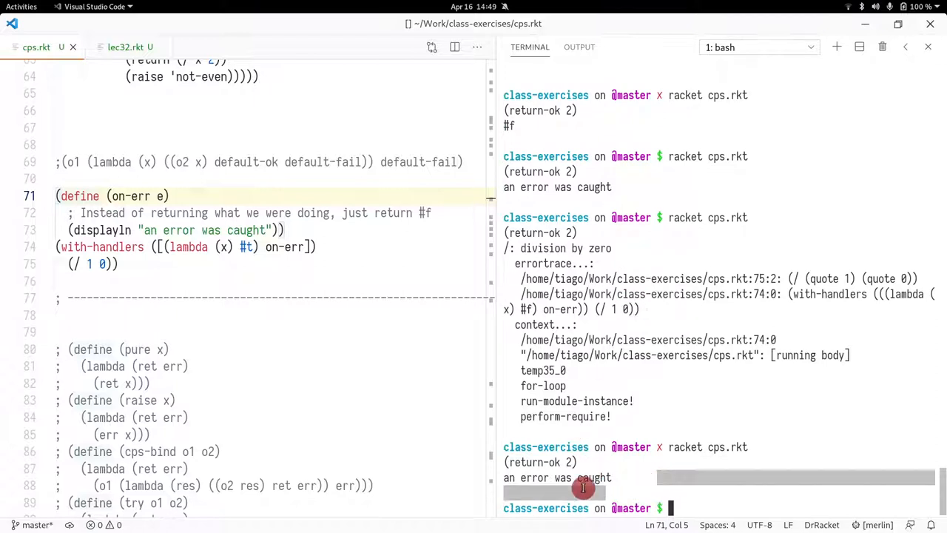
click(109, 263)
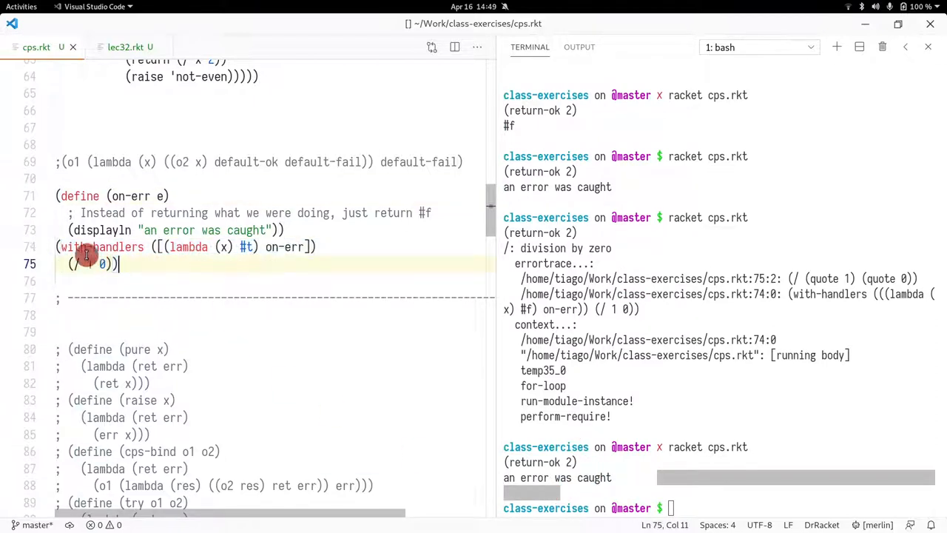